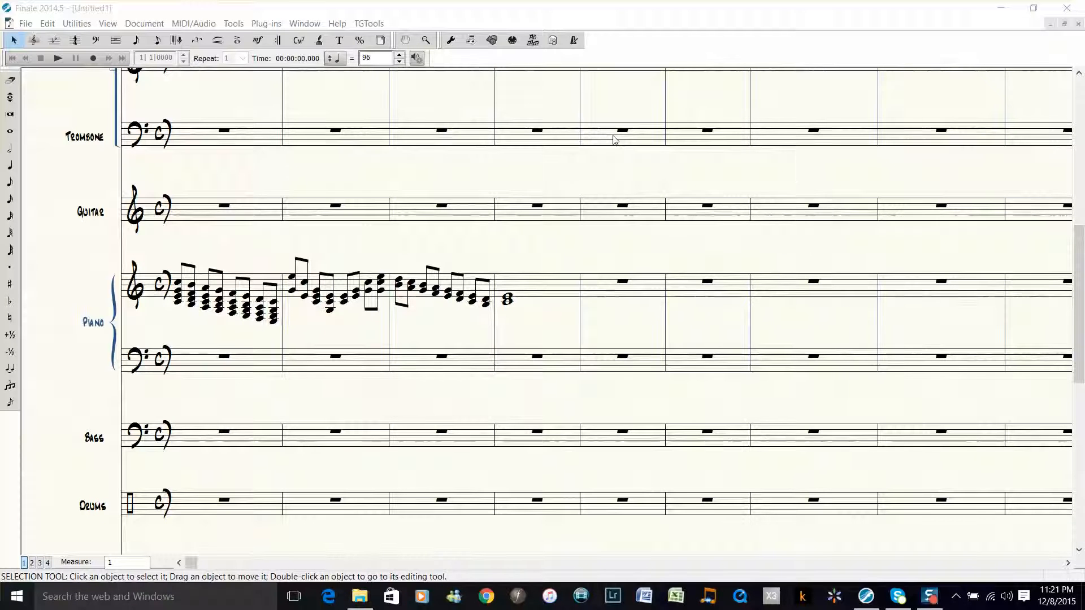
pyautogui.moveTo(541, 249)
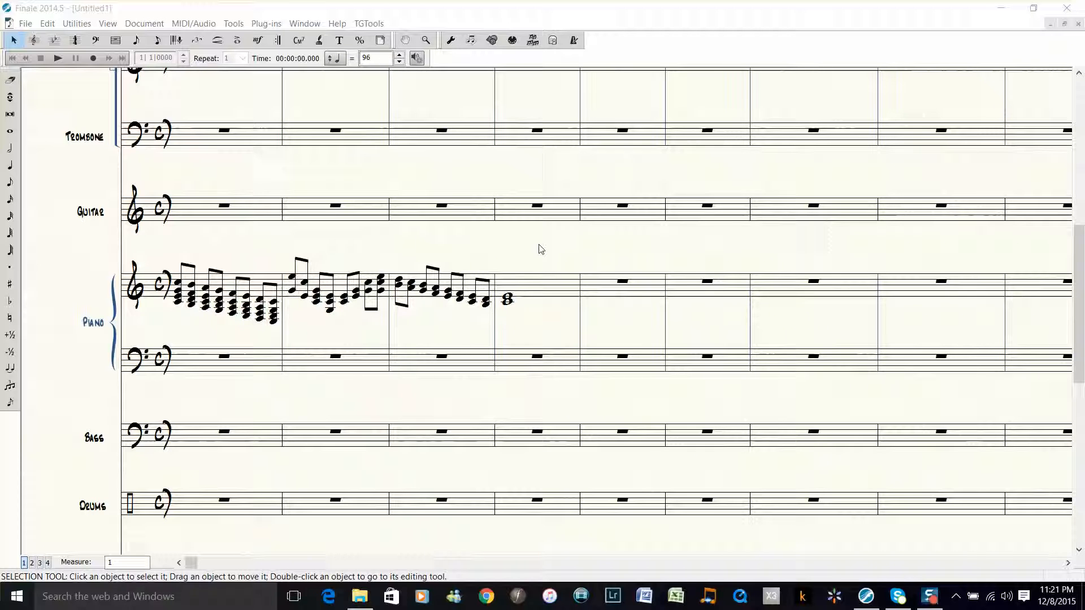
pyautogui.moveTo(380, 303)
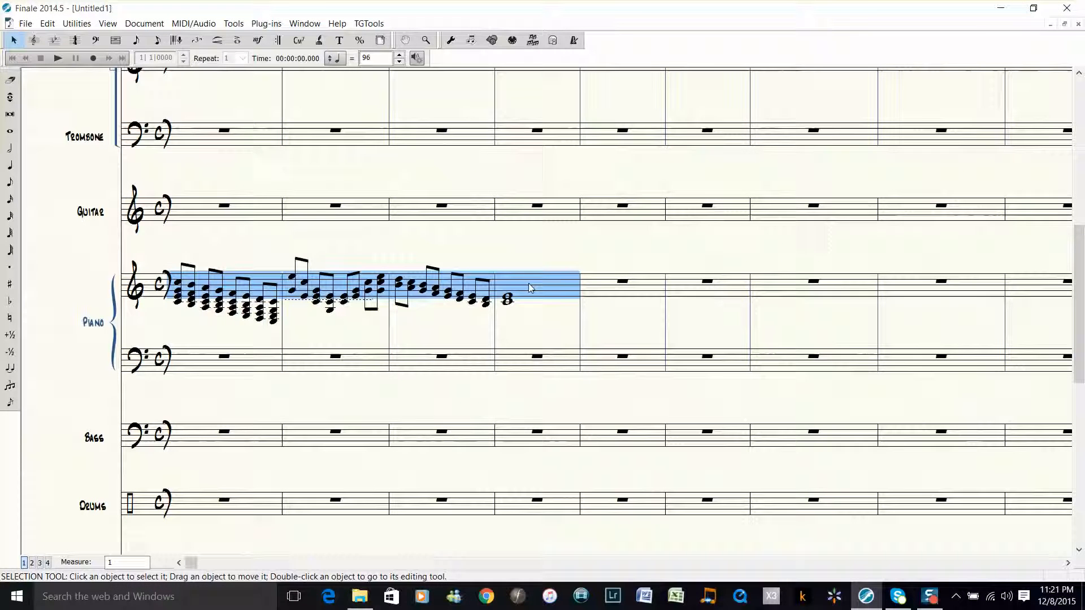
pyautogui.moveTo(190, 288)
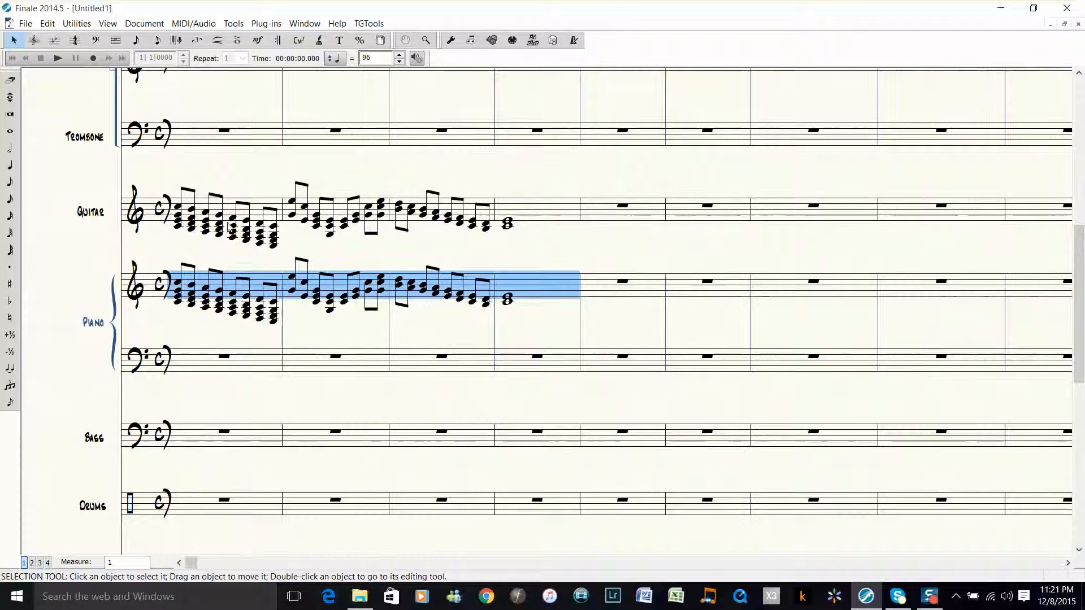
# Explode guitar measures 1–4 into one staff, discarding all but each chord's top note.
pyautogui.click(194, 214)
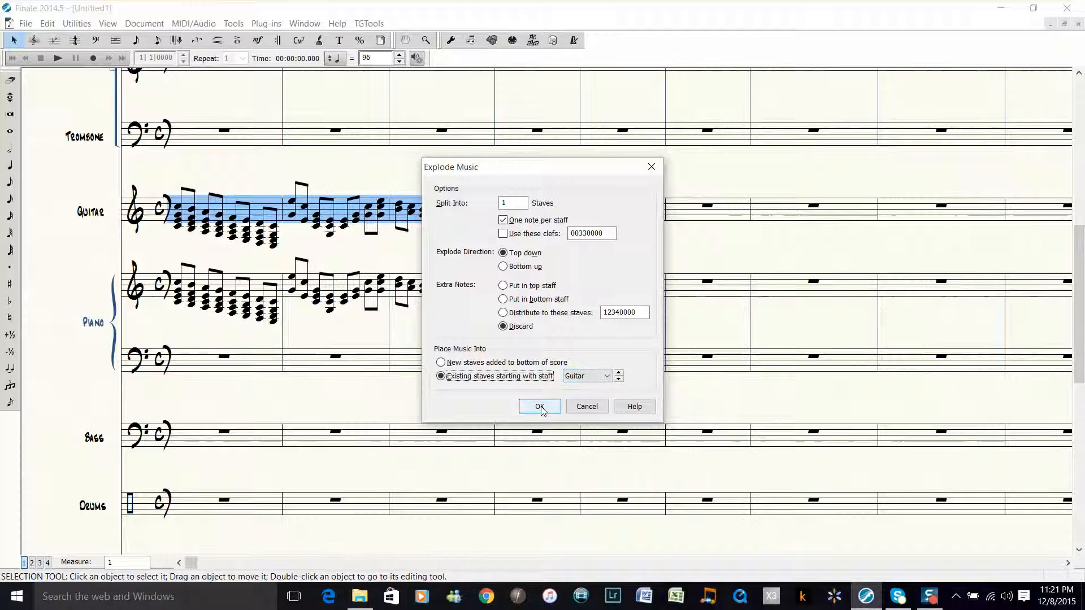
pyautogui.click(540, 406)
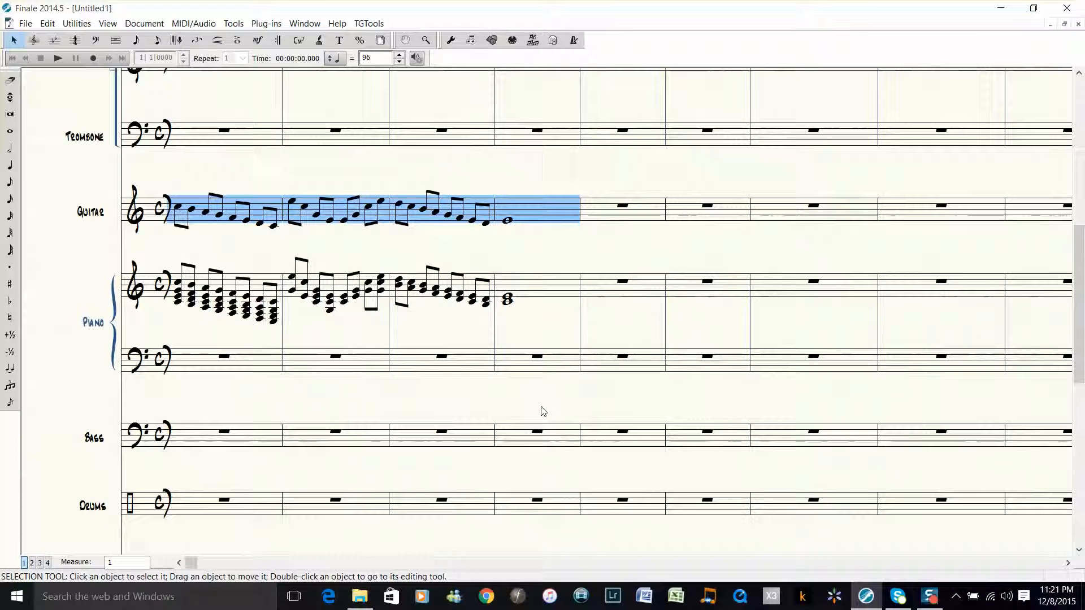